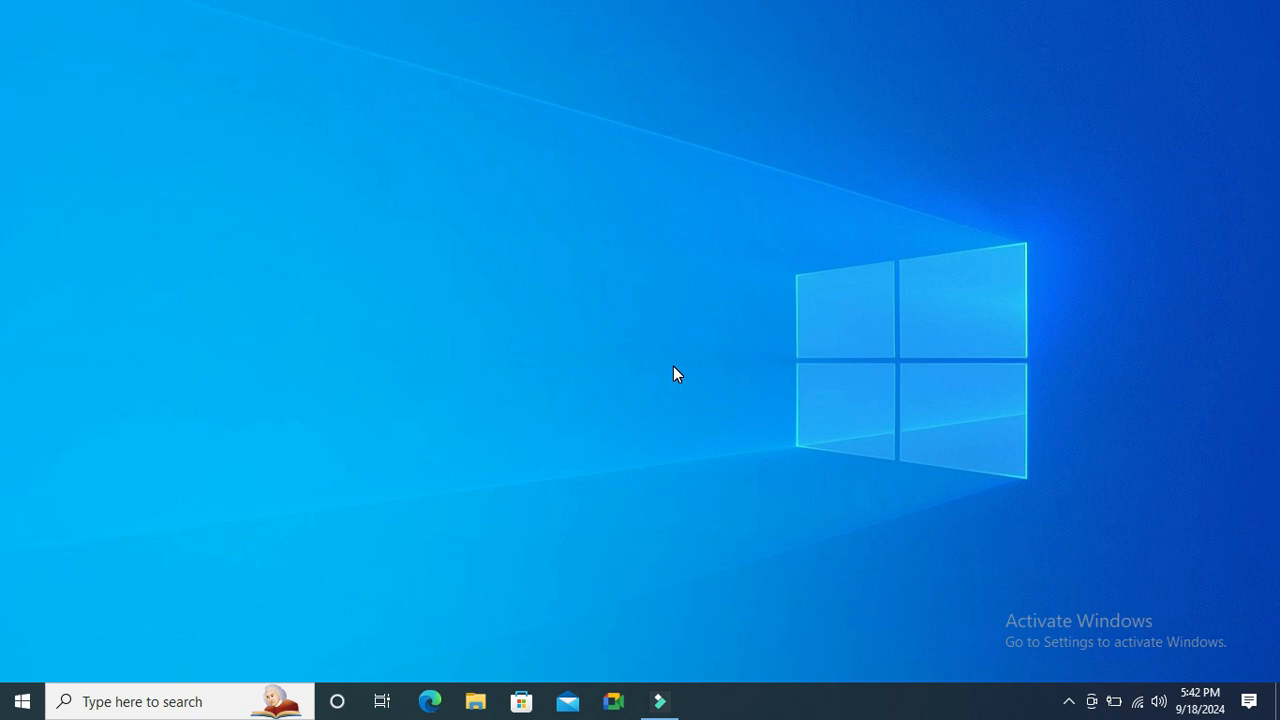
mouse_move(20, 700)
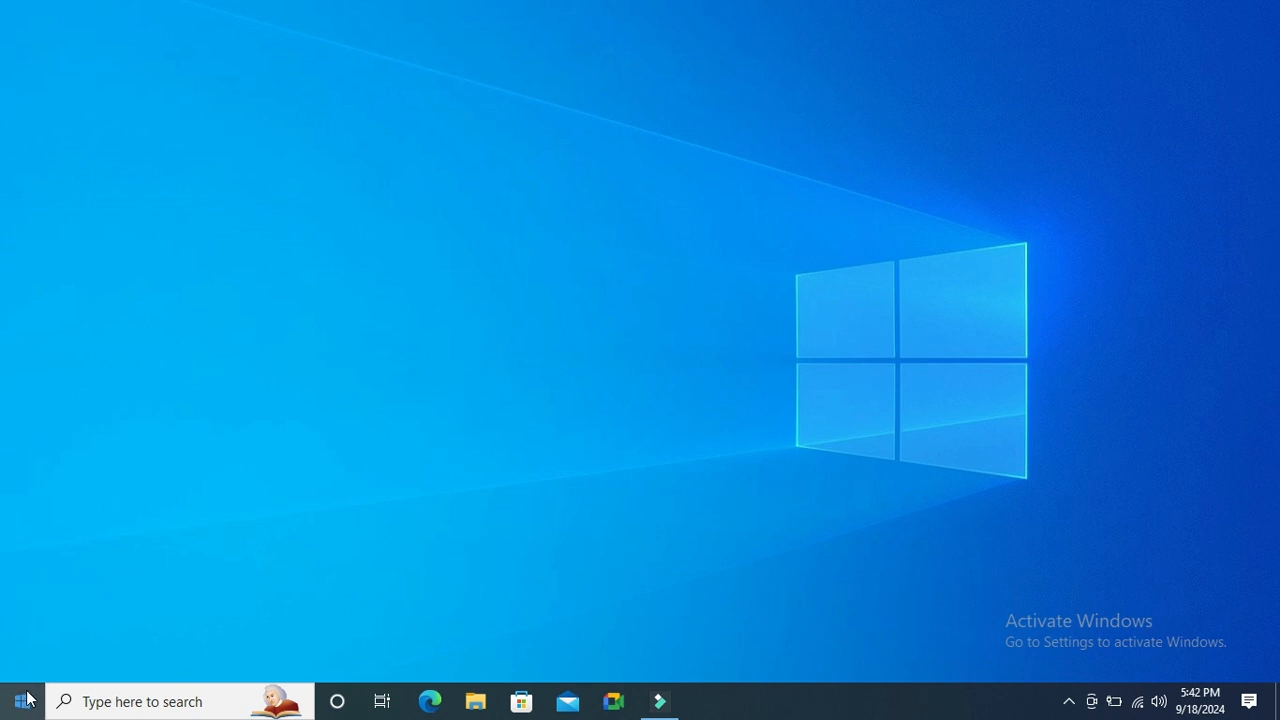
- Launch the System page of Settings from the Start button's quick link menu
right_click(18, 700)
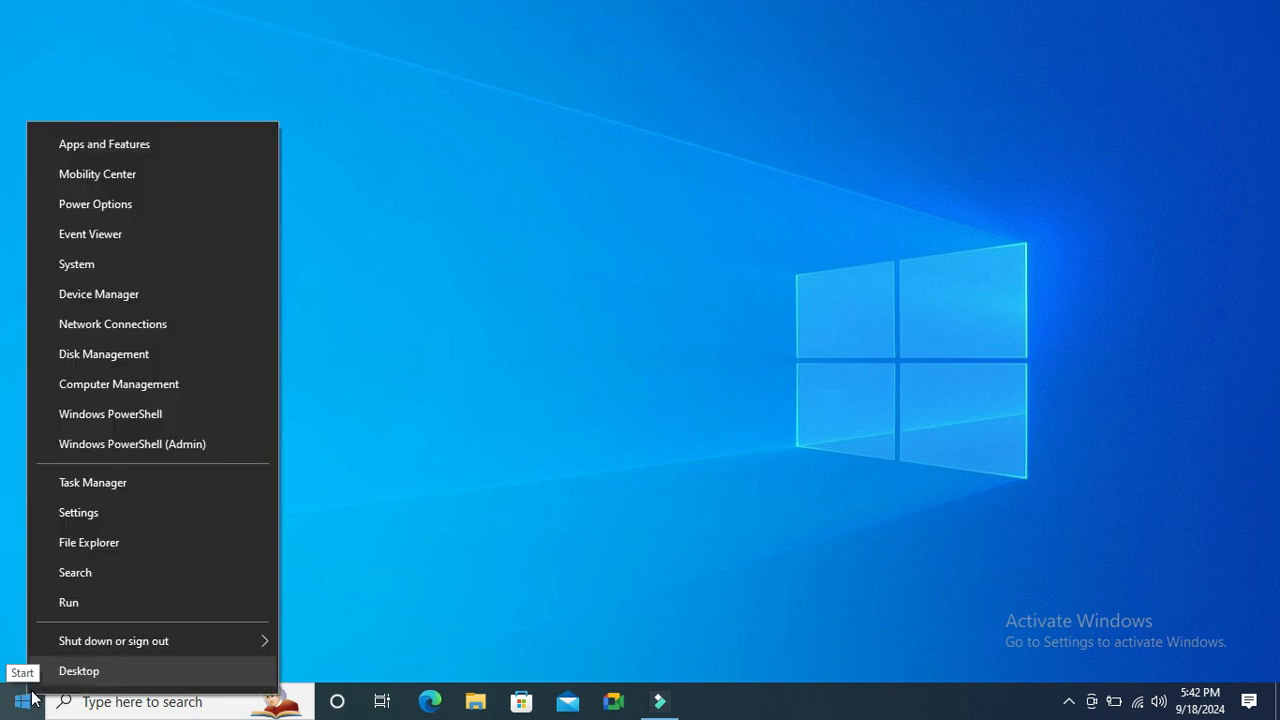
left_click(78, 512)
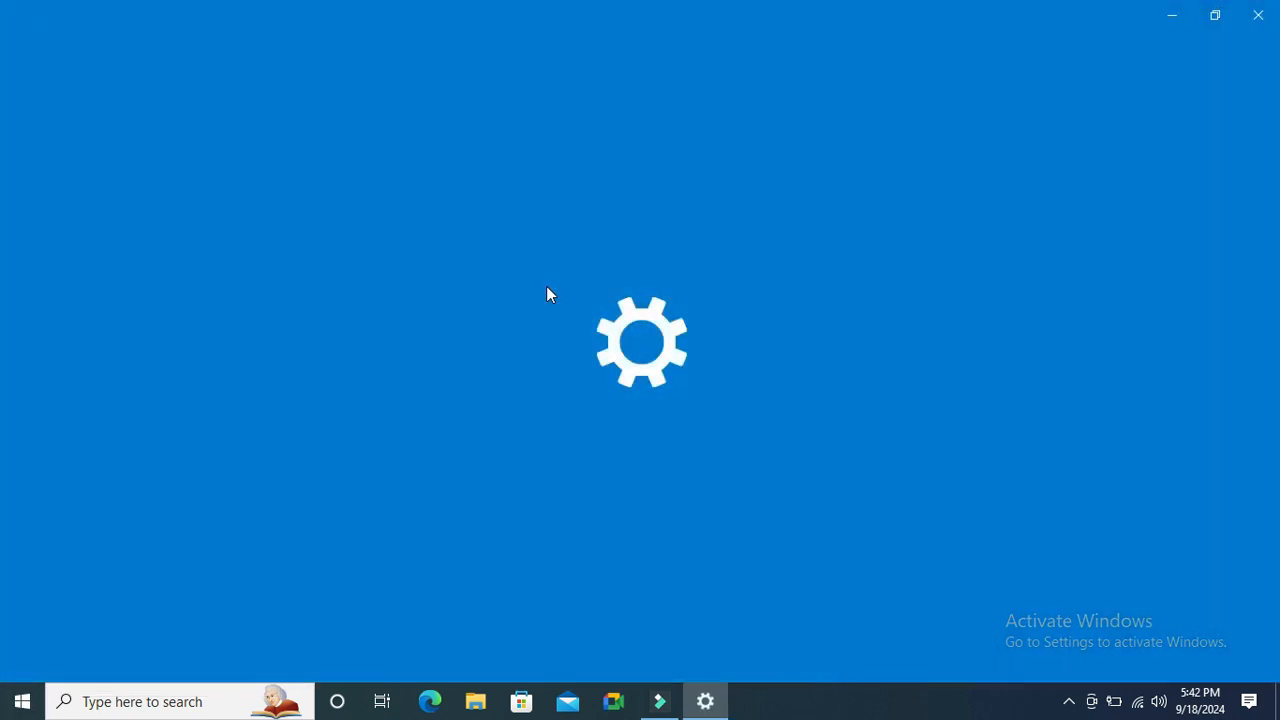
- Open Advanced system settings from the About page and move System Properties toward the centre
left_click(705, 701)
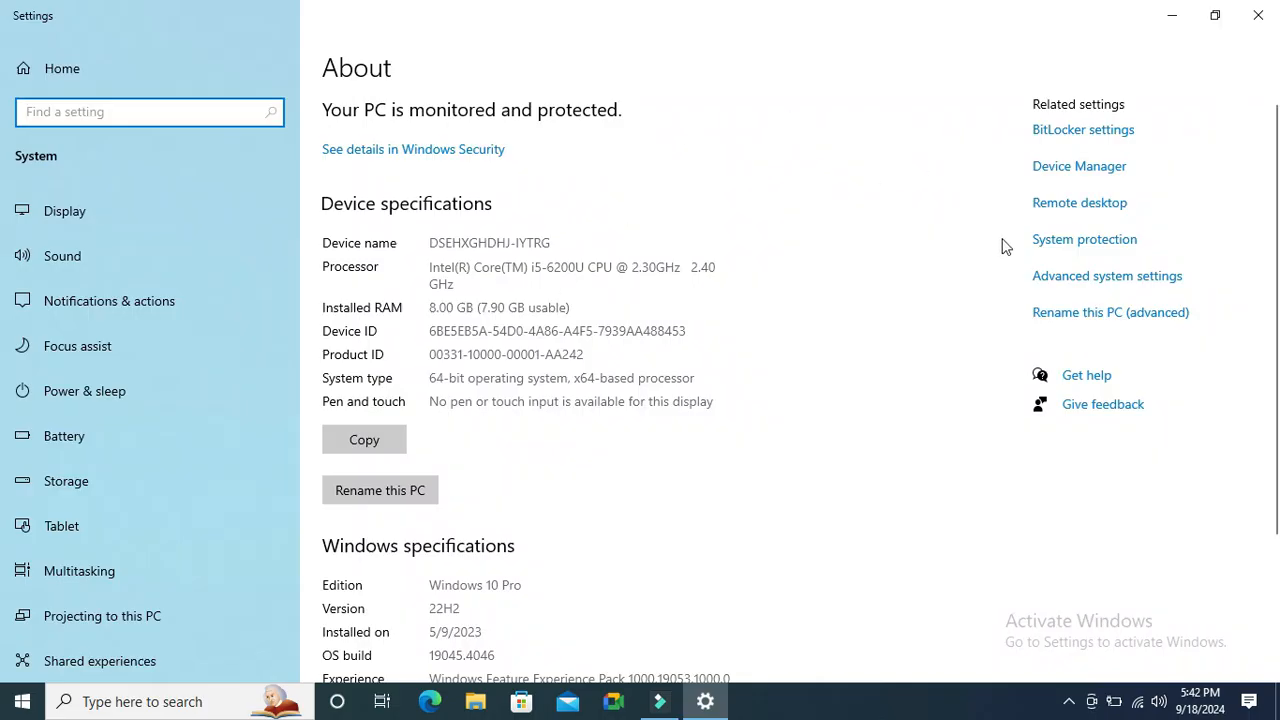
mouse_move(1118, 278)
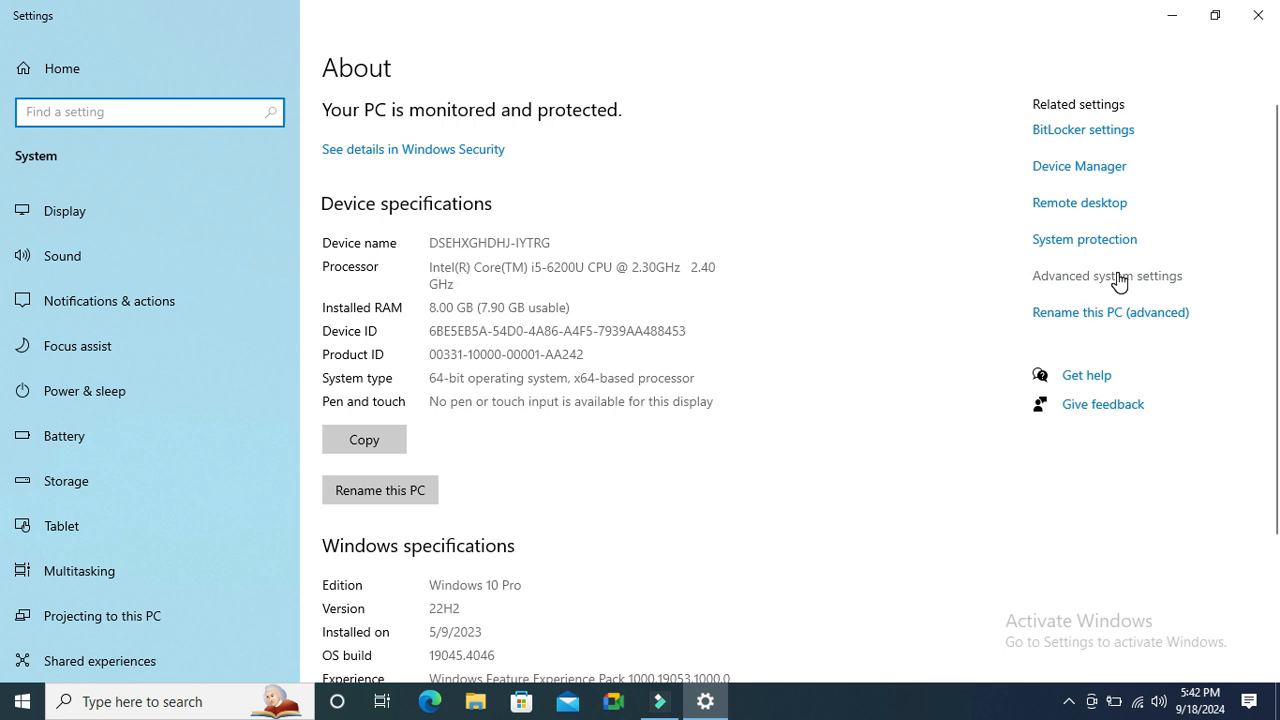
left_click(1107, 275)
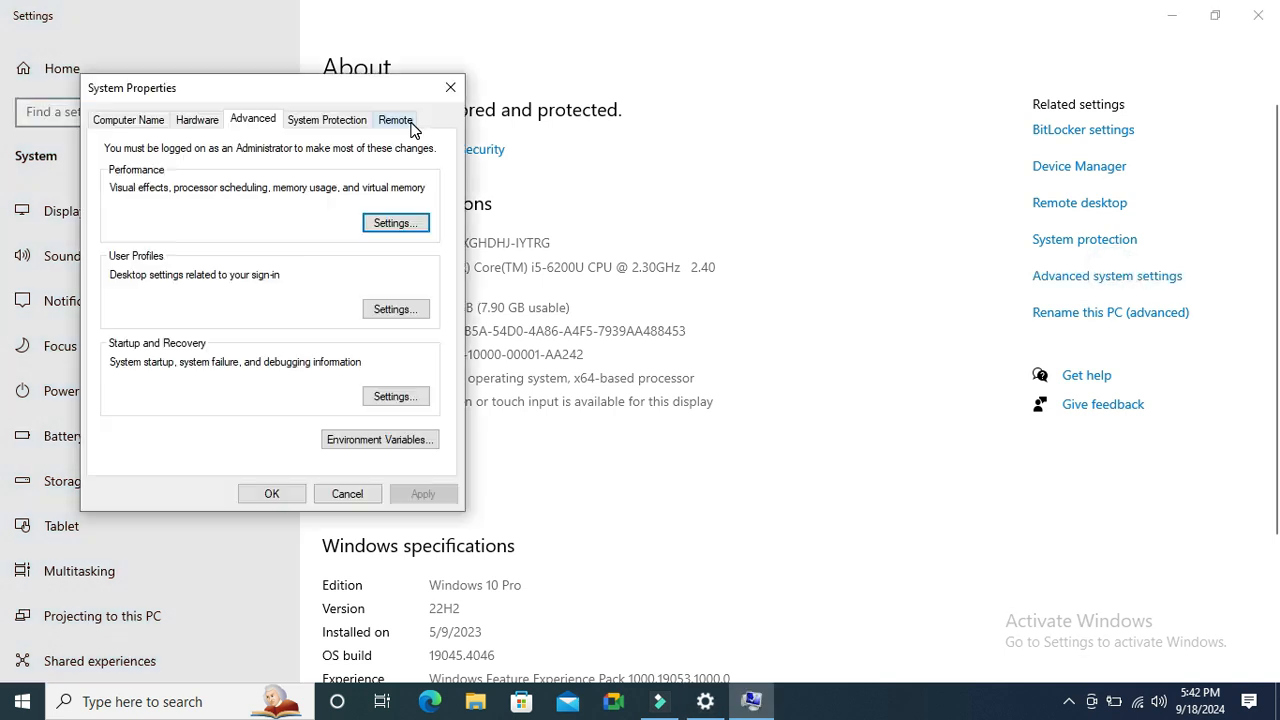
left_click_drag(132, 88, 428, 90)
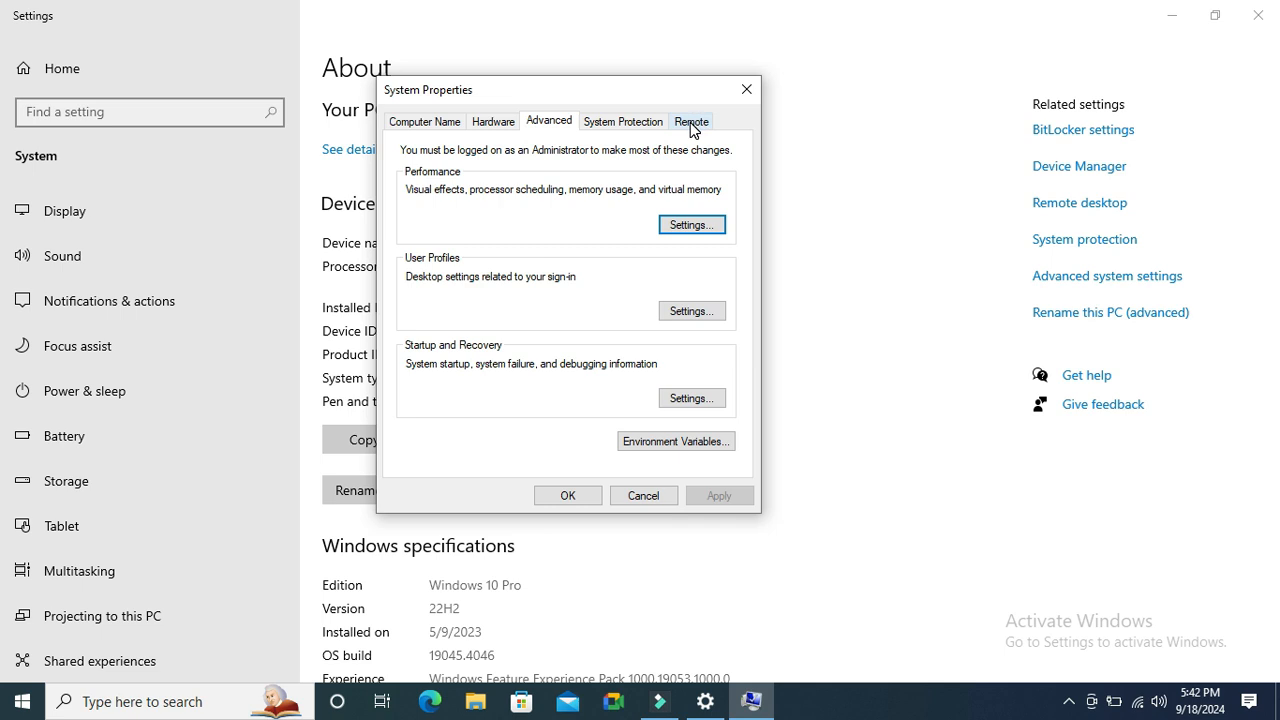
- Switch System Properties to the Remote tab, where remote connections are allowed
left_click(691, 121)
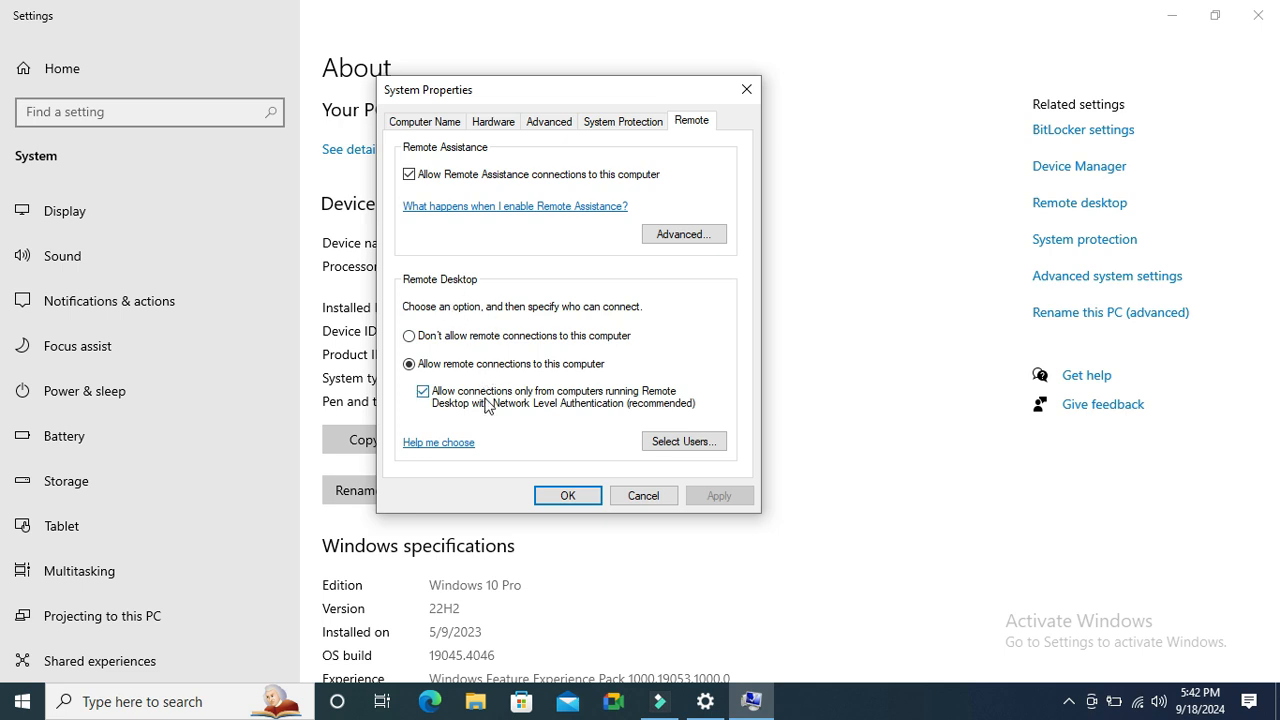
mouse_move(428, 385)
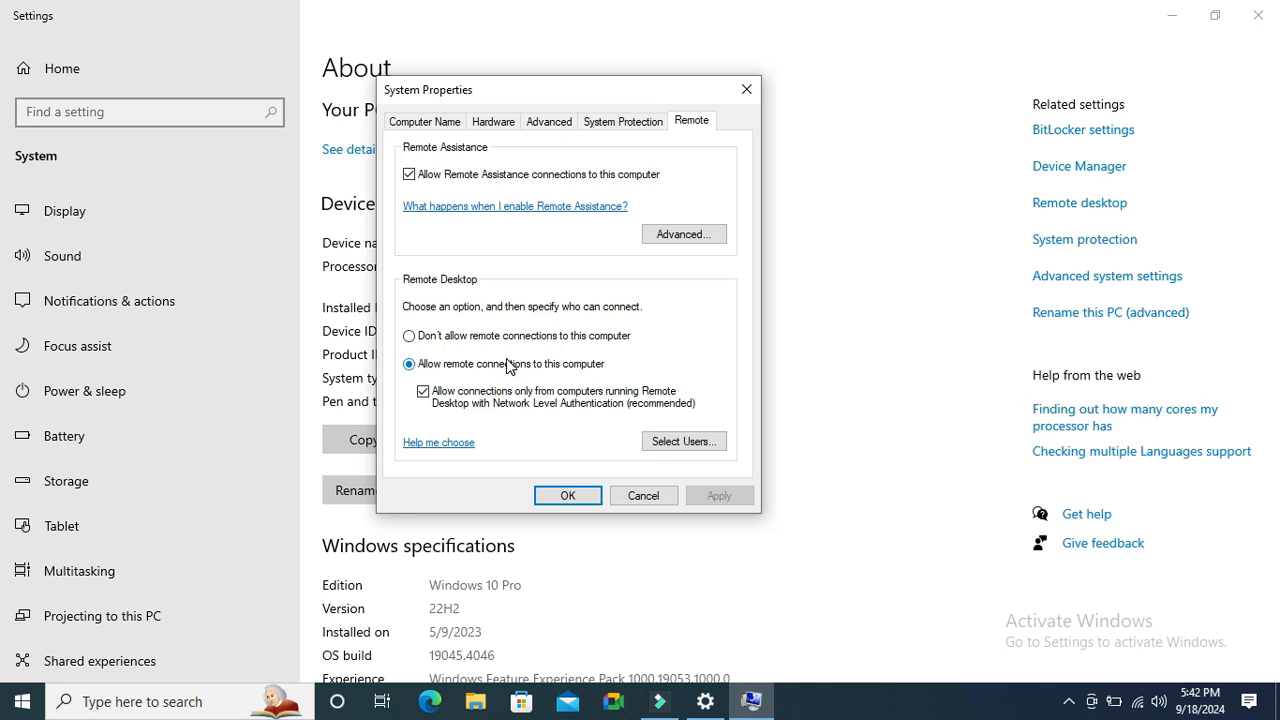
mouse_move(590, 376)
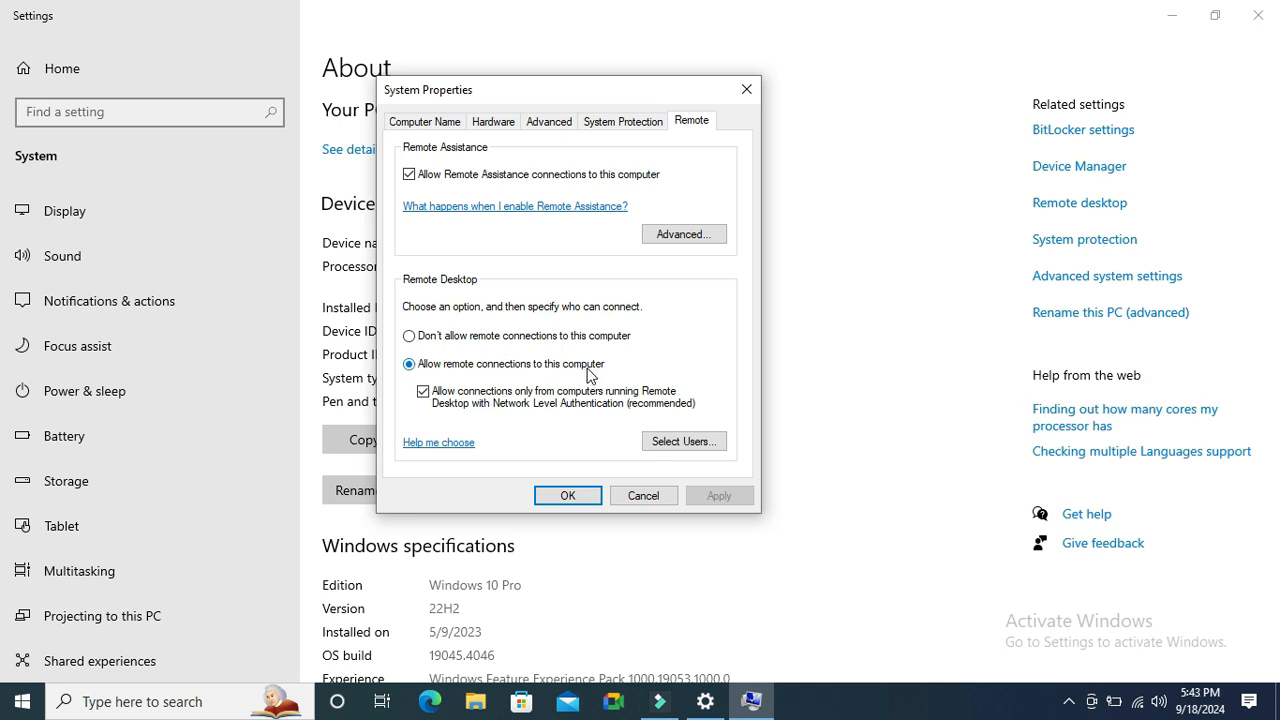
mouse_move(683, 441)
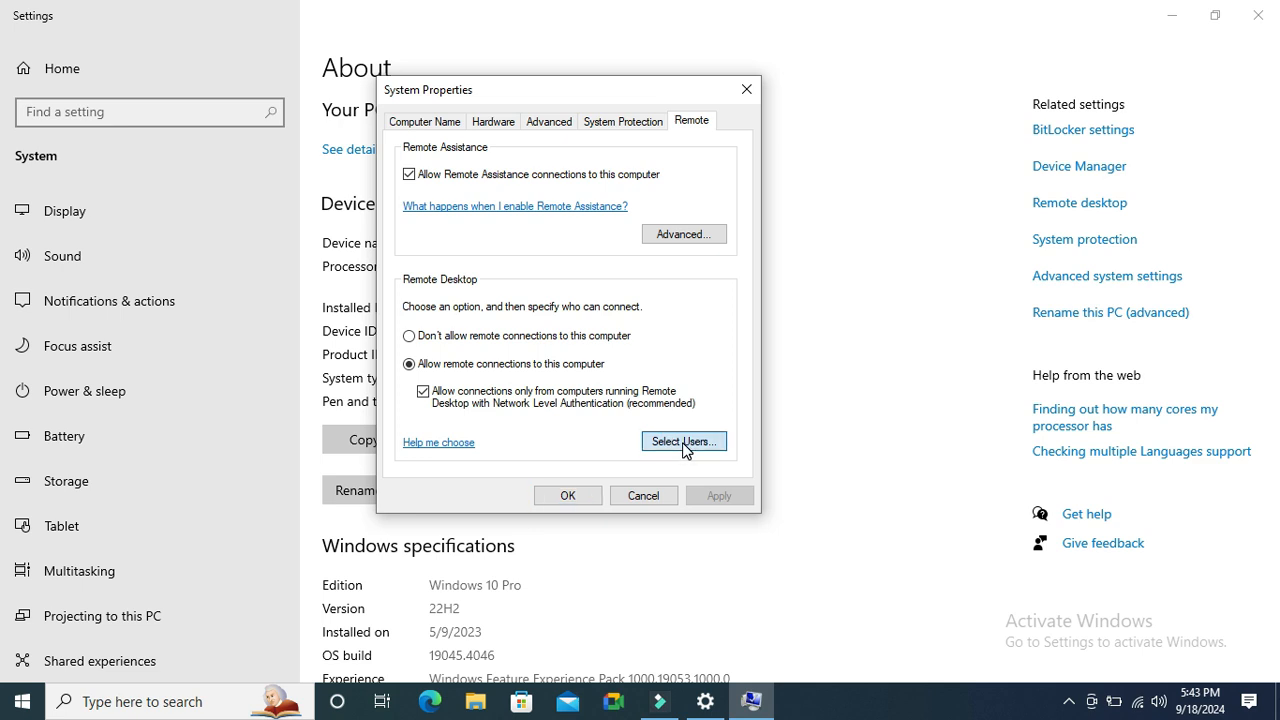
- Remove the only listed user from the Remote Desktop Users list
left_click(683, 441)
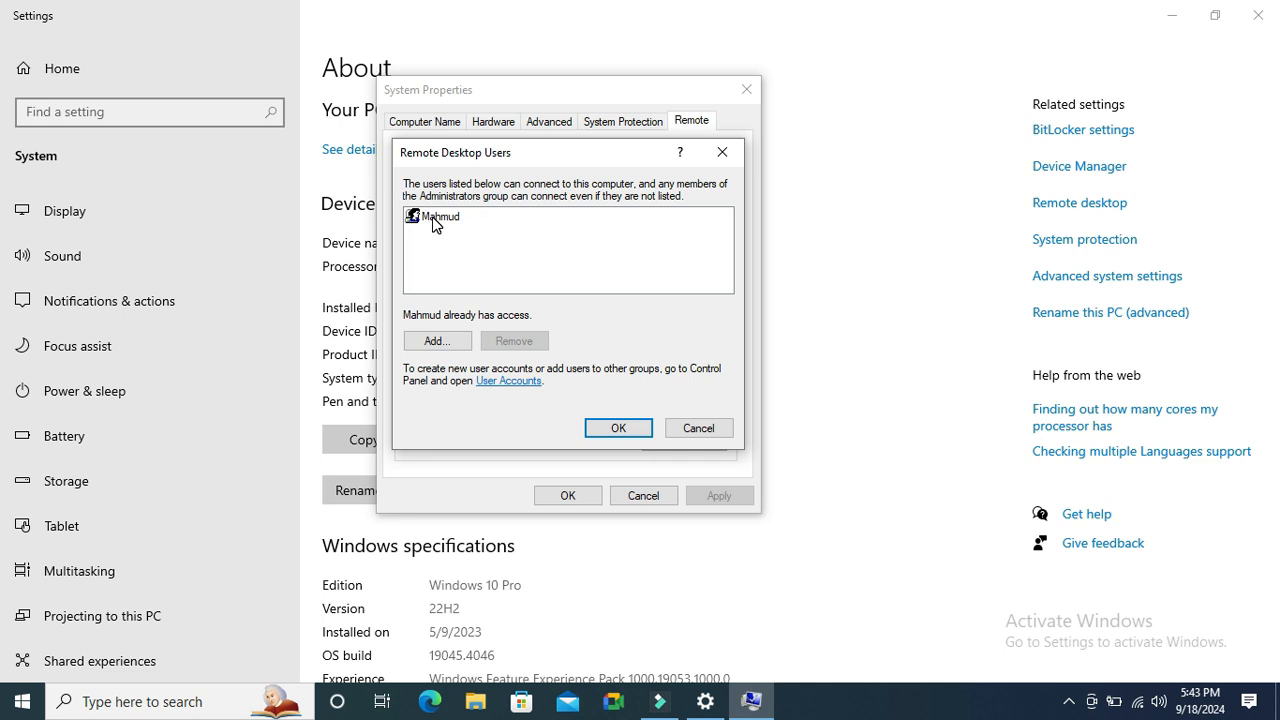
left_click(438, 217)
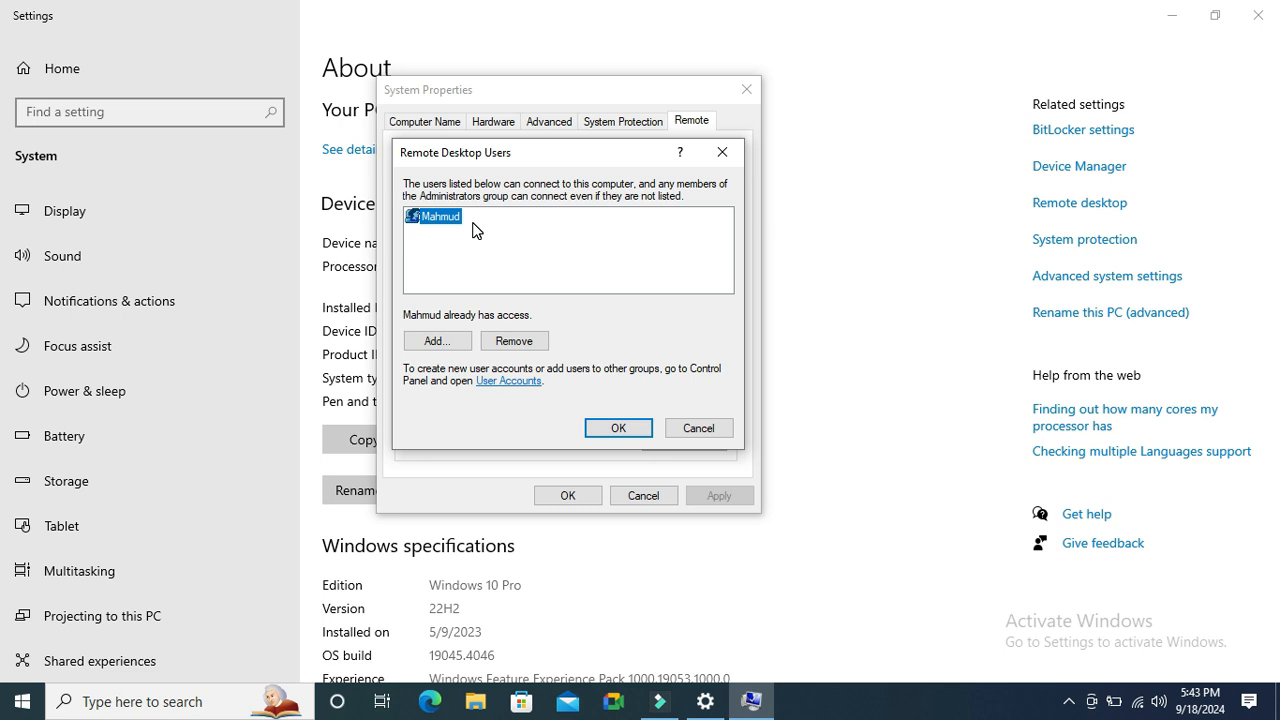
mouse_move(445, 222)
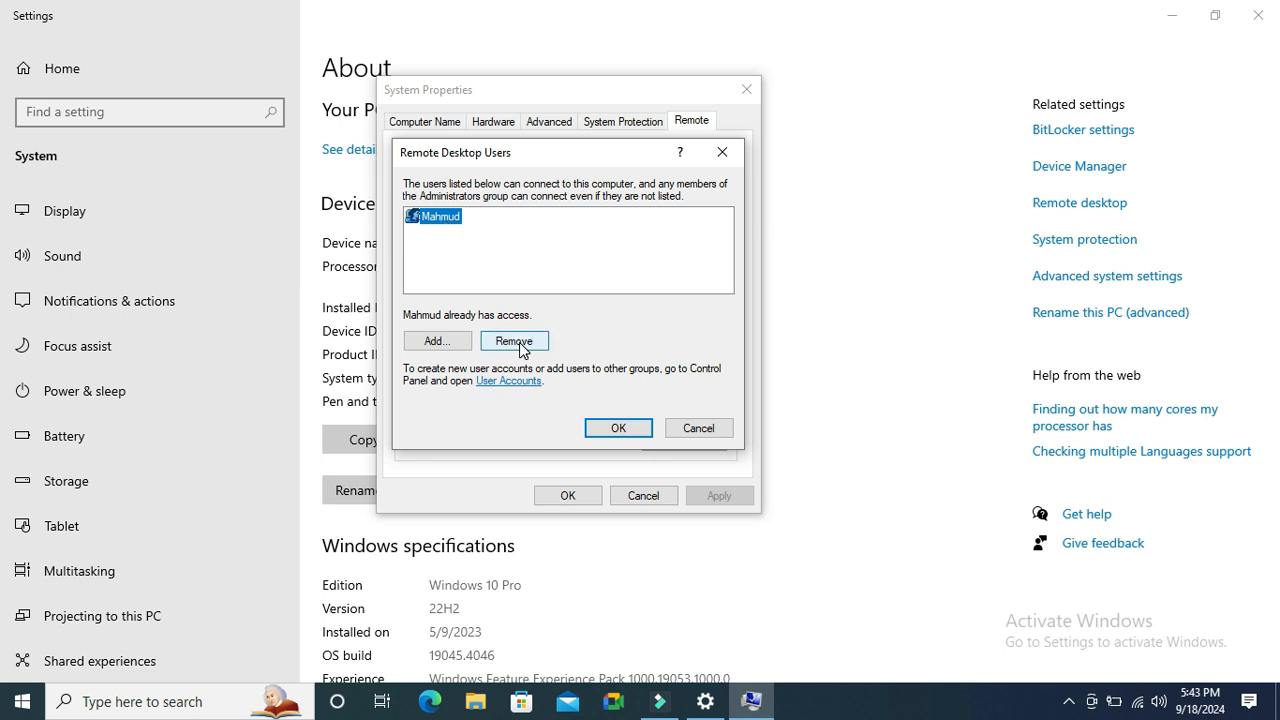
left_click(514, 340)
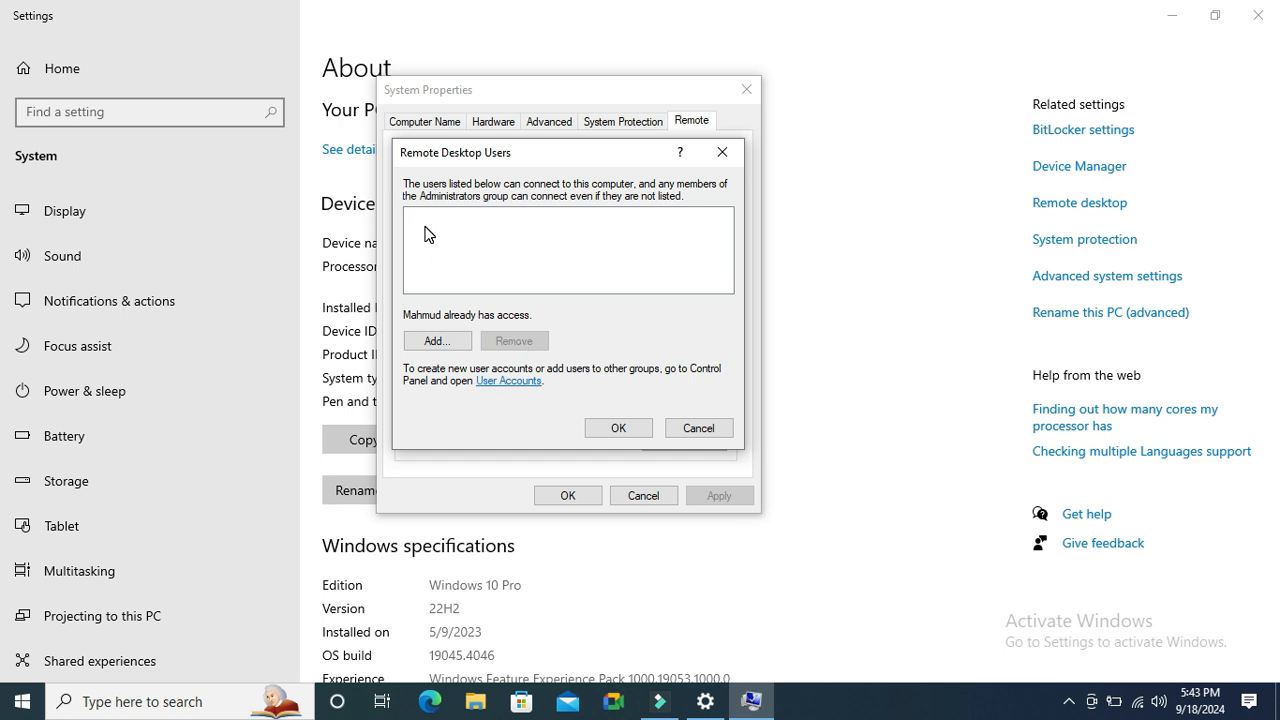
mouse_move(623, 393)
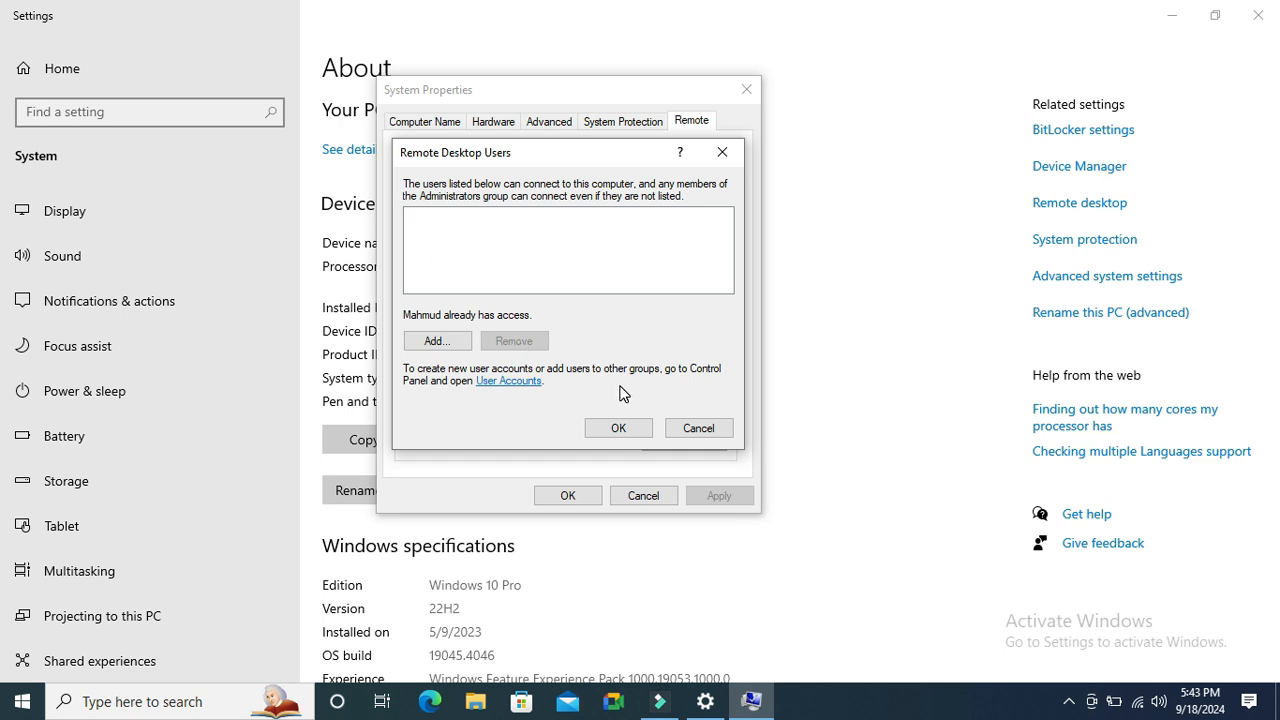
- Confirm the emptied Remote Desktop Users list with OK, returning to the Remote tab
left_click(617, 428)
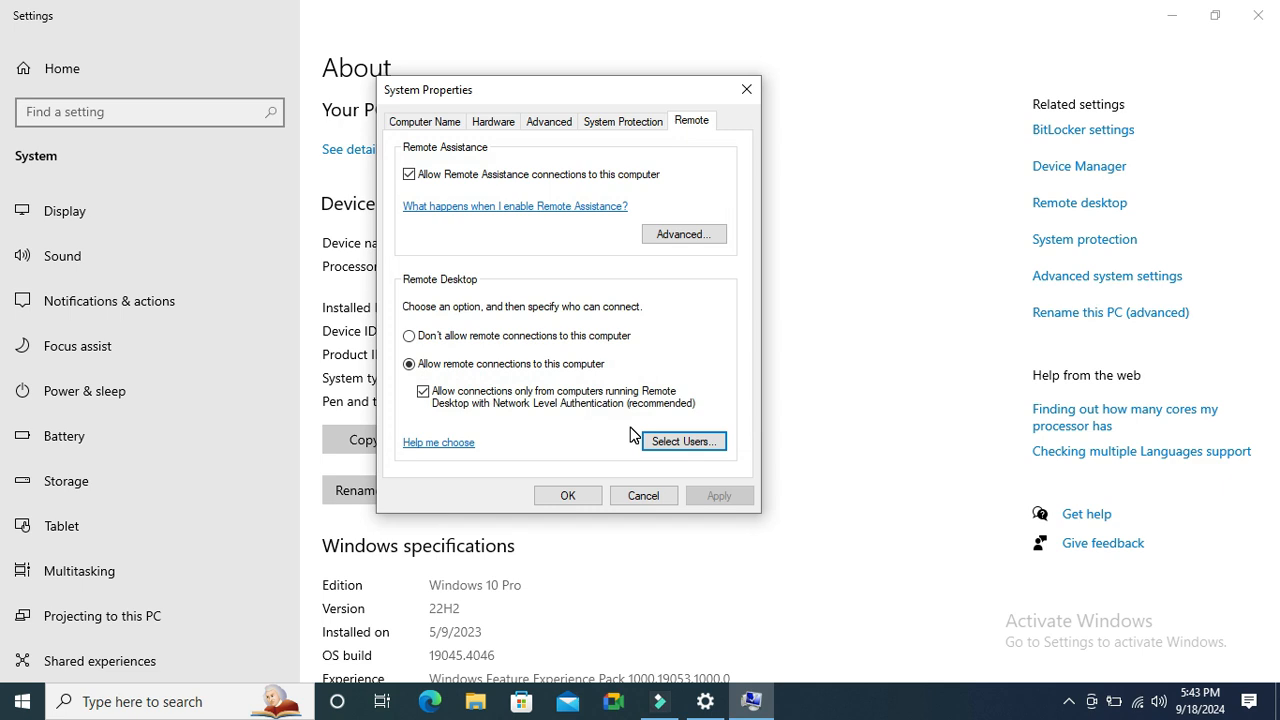
mouse_move(677, 476)
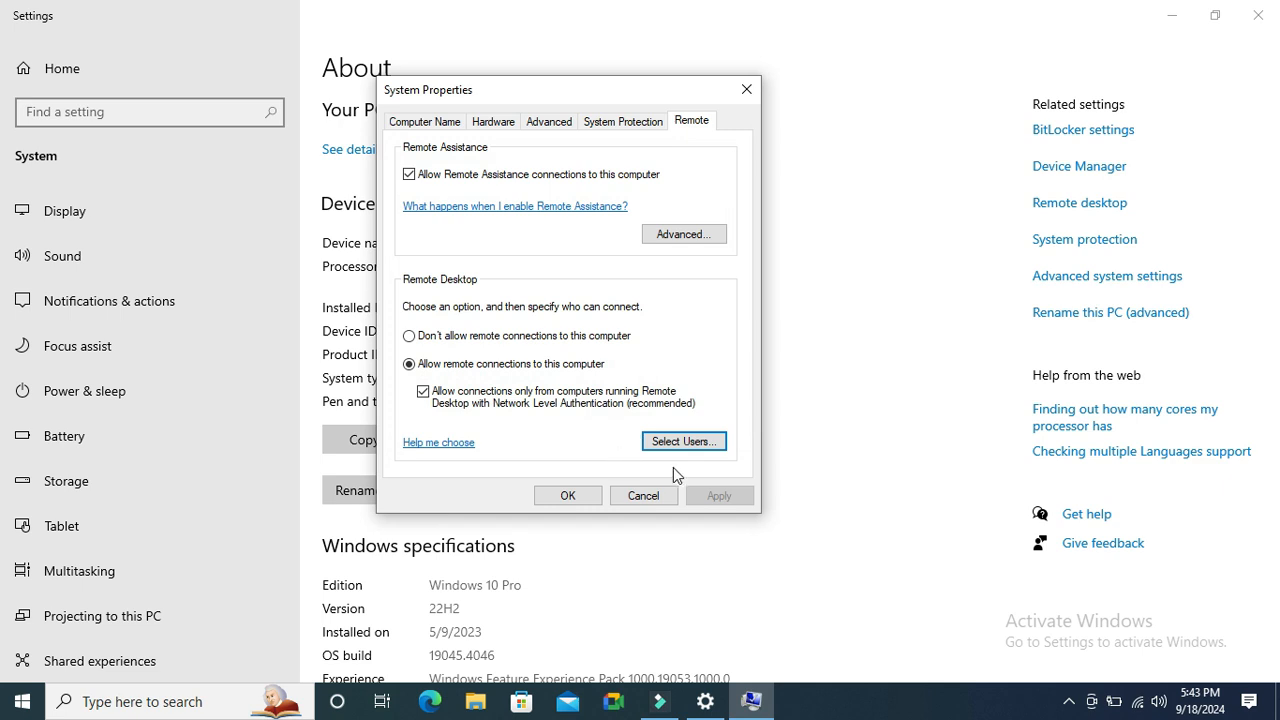
mouse_move(712, 500)
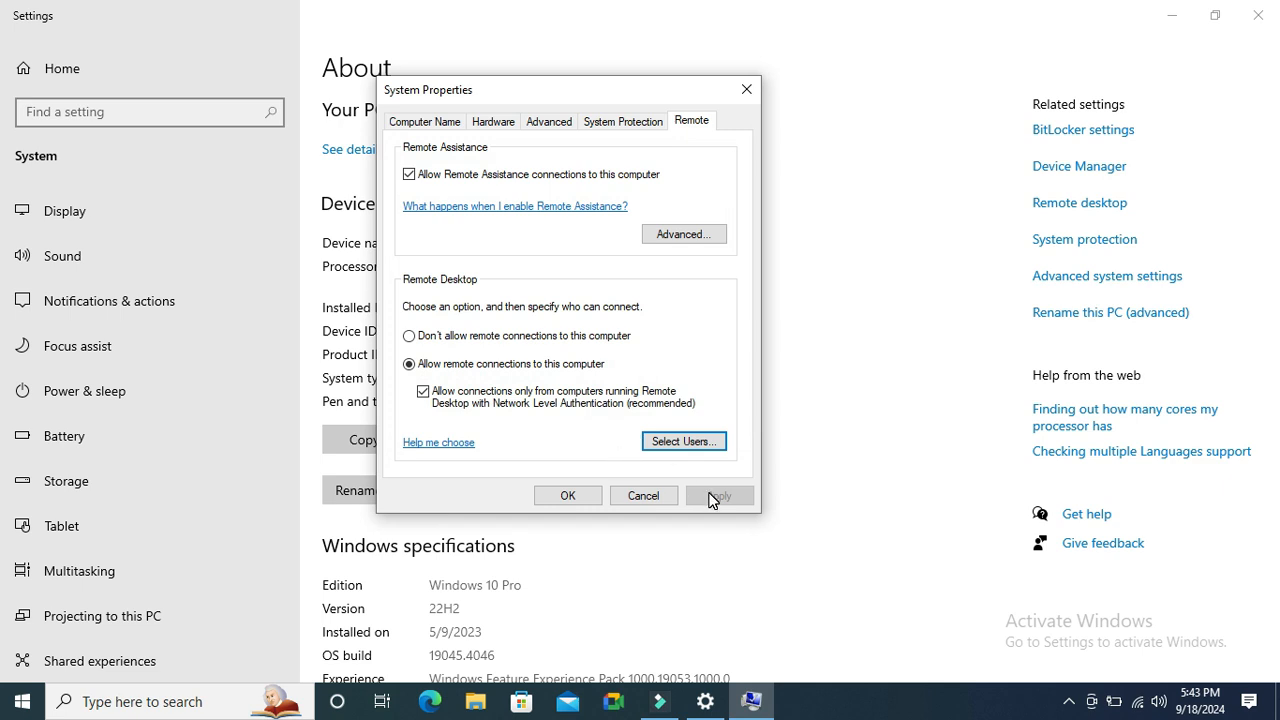